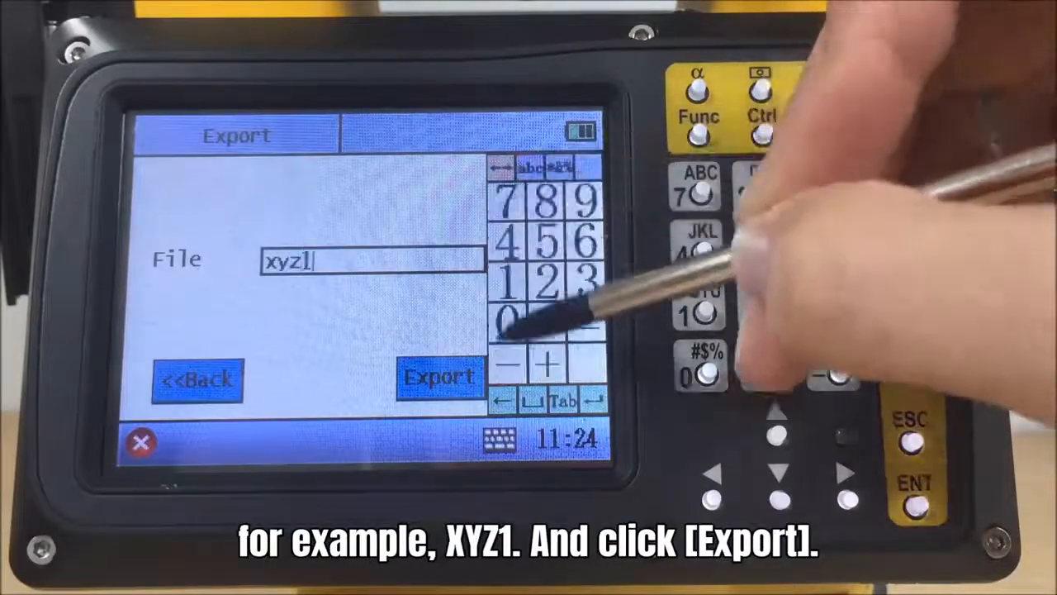
Export the coordinate data to the file xyz1 from the N40 total station.
{"action": "left_click", "coordinate": [438, 377]}
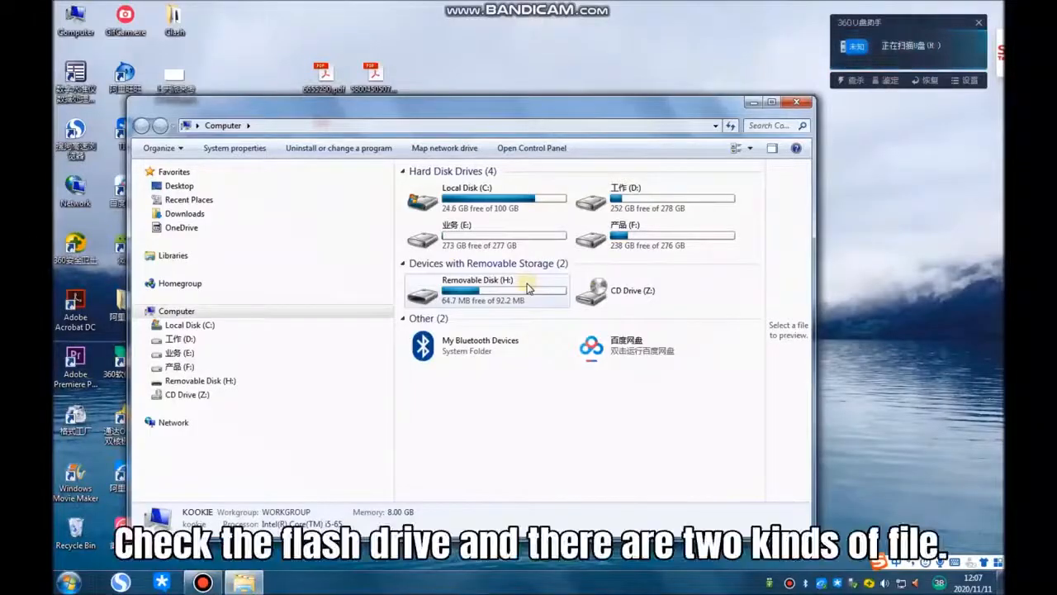
Open Removable Disk (H:) to show xyz1.csv and xyz1.txt.
{"action": "double_click", "coordinate": [477, 290]}
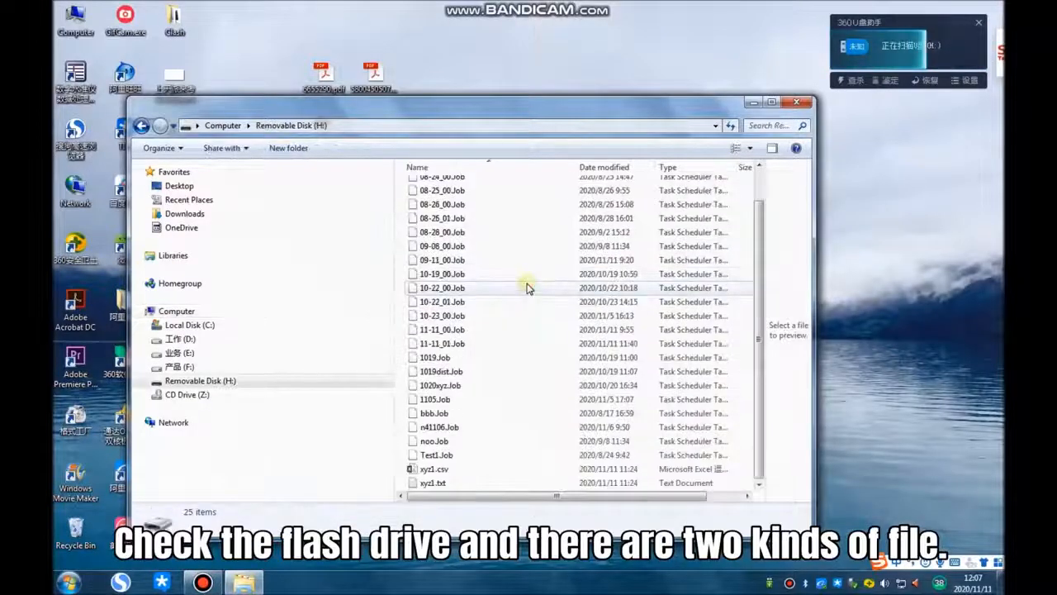